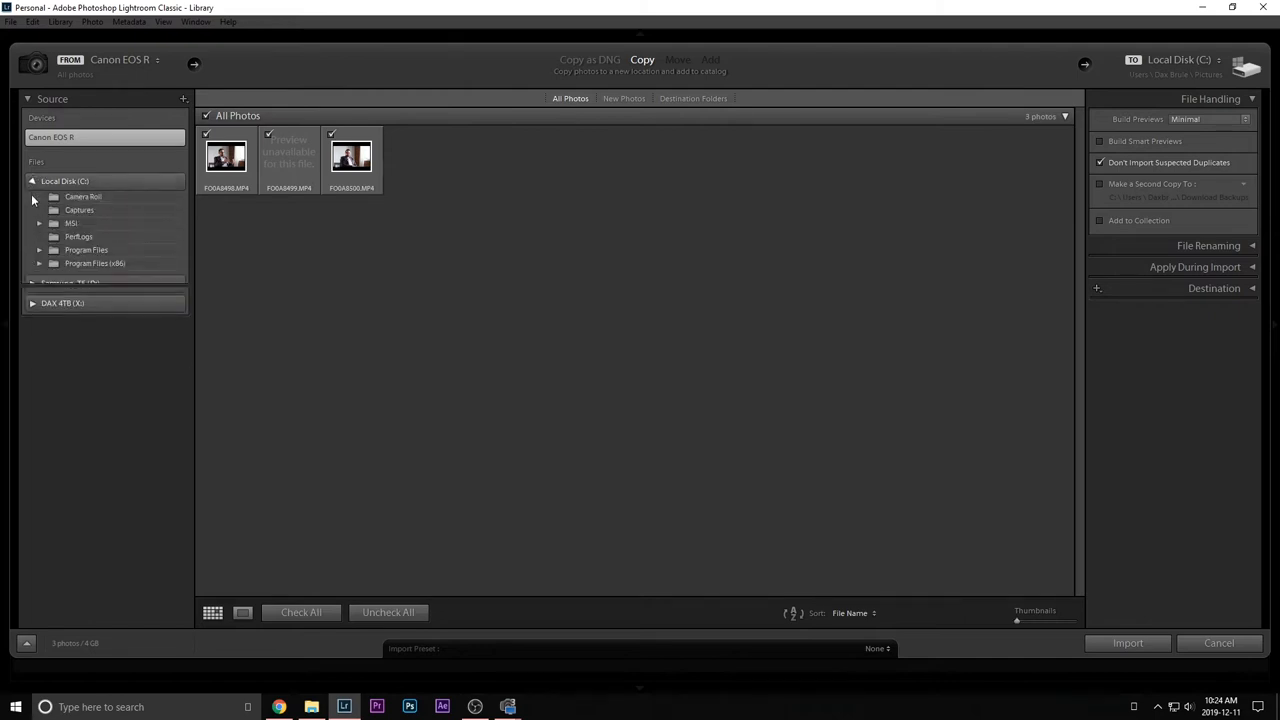
Cancel the camera import and return to the Library grid of two clips.
{"action": "left_click", "coordinate": [1127, 643]}
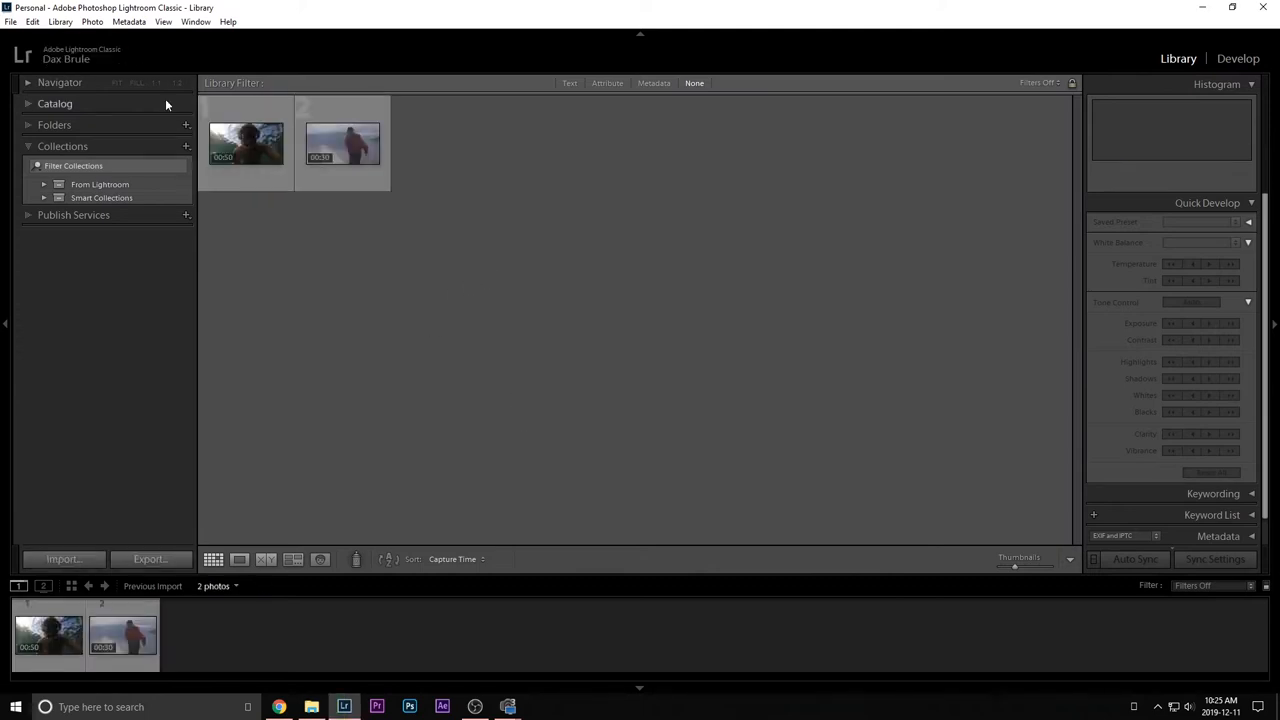
{"action": "left_click", "coordinate": [246, 143]}
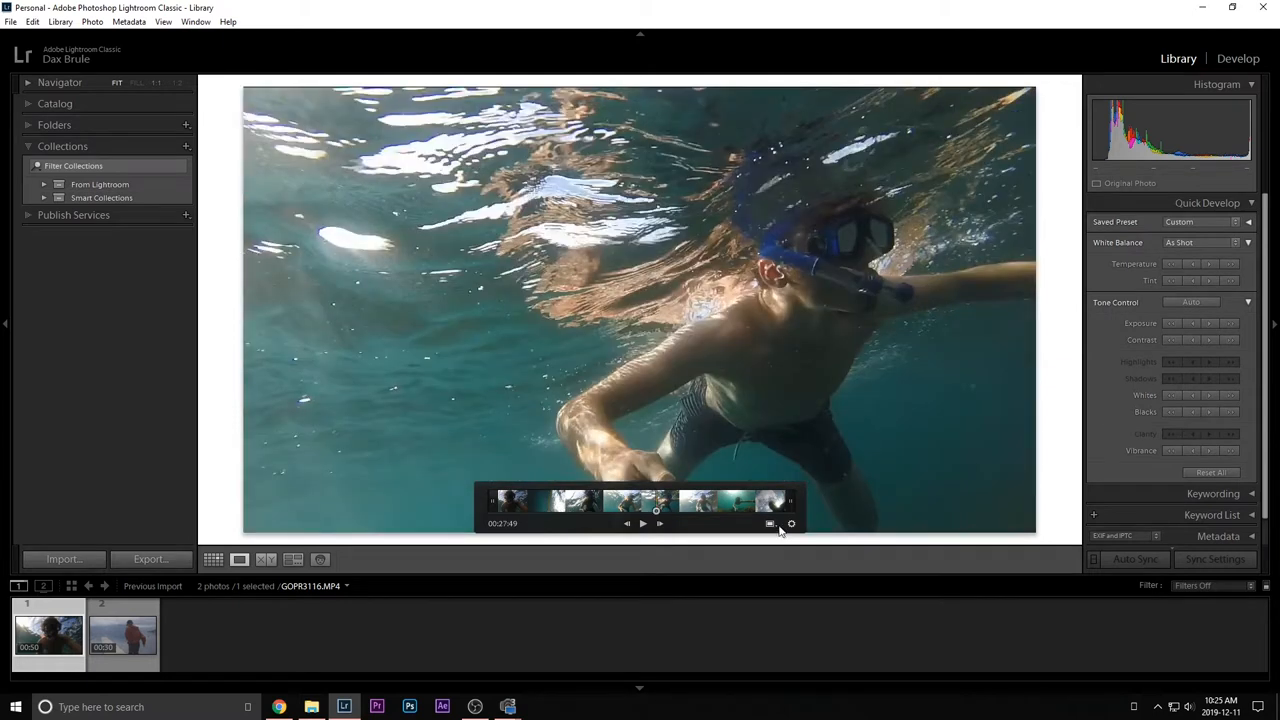
{"action": "left_click", "coordinate": [791, 523]}
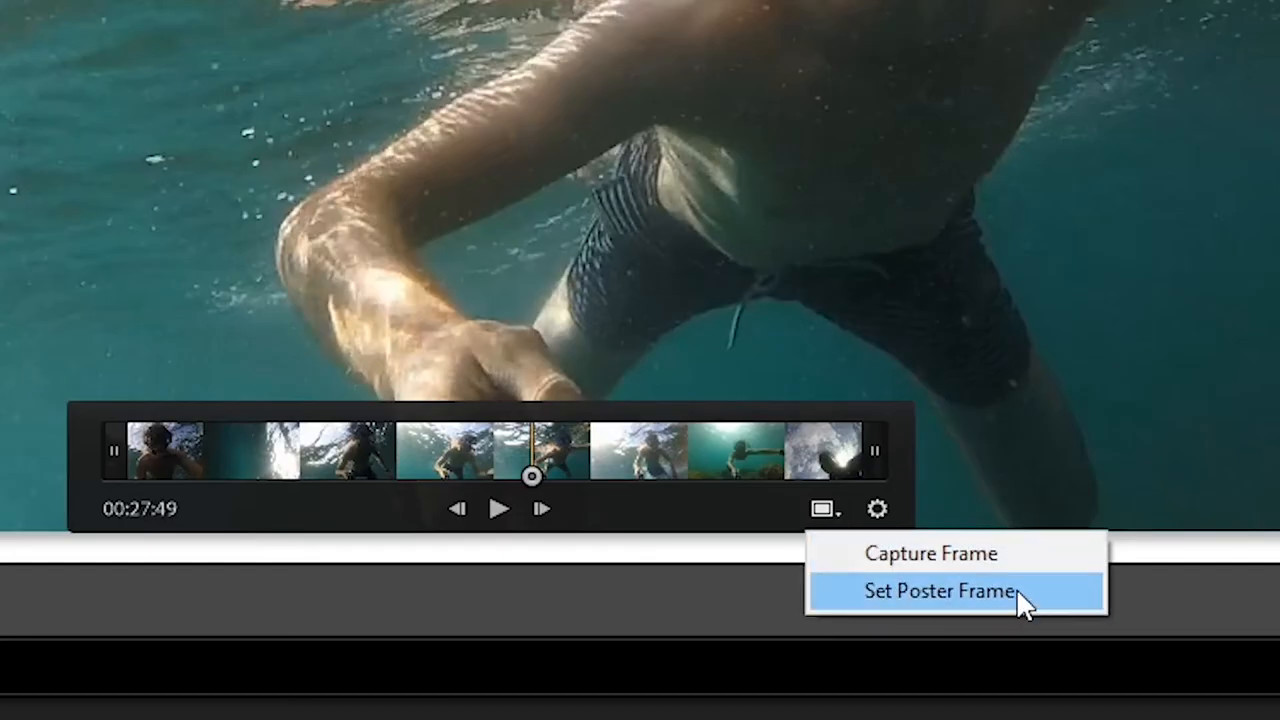
{"action": "mouse_move", "coordinate": [1018, 553]}
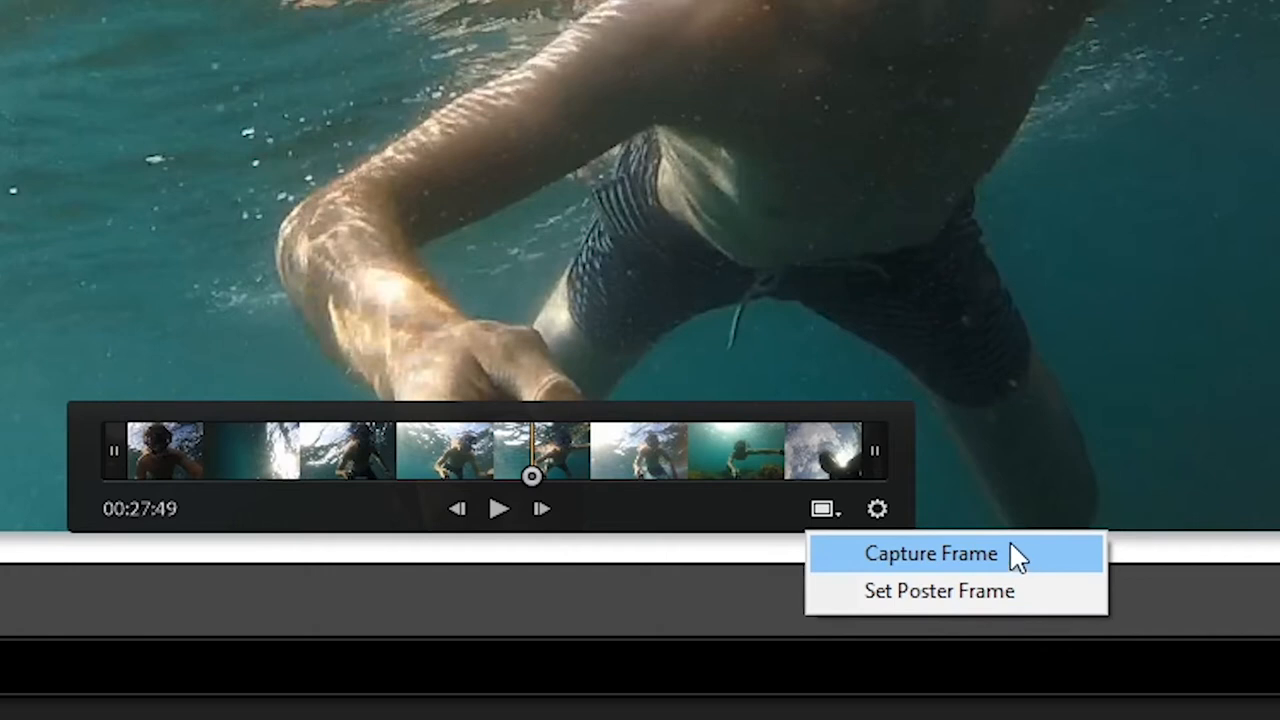
{"action": "left_click", "coordinate": [929, 553]}
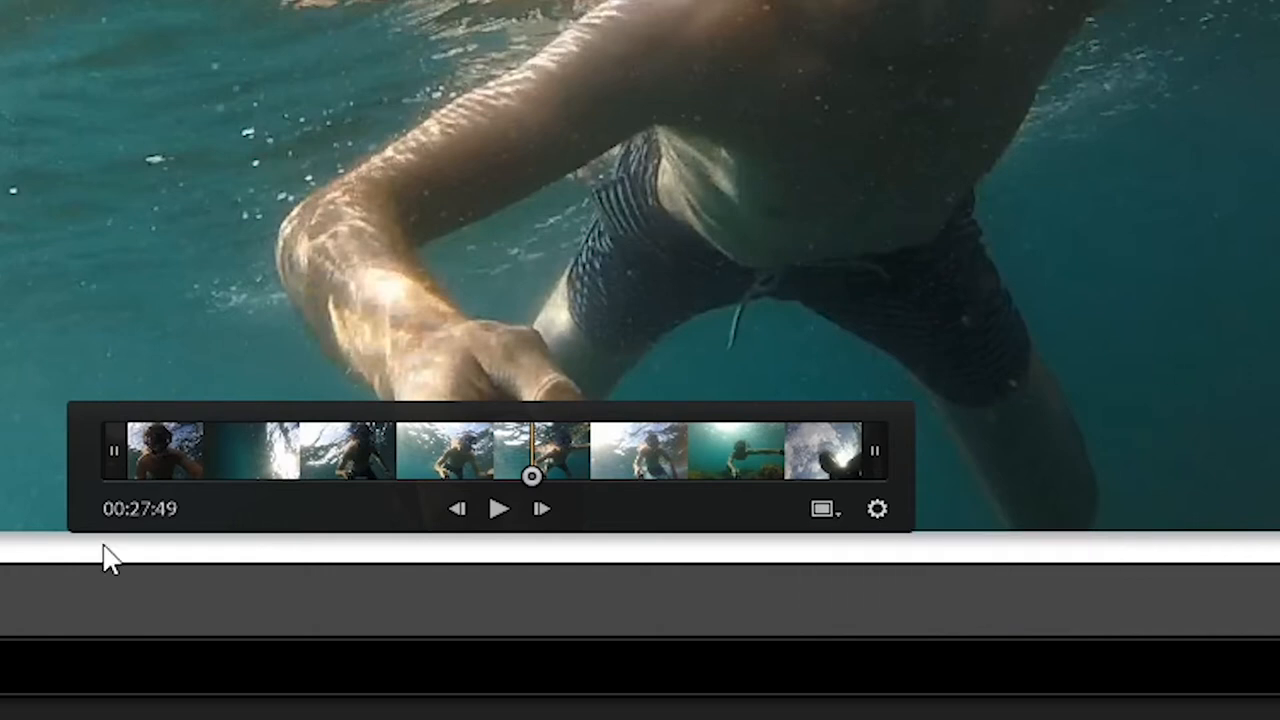
{"action": "left_click", "coordinate": [1238, 58]}
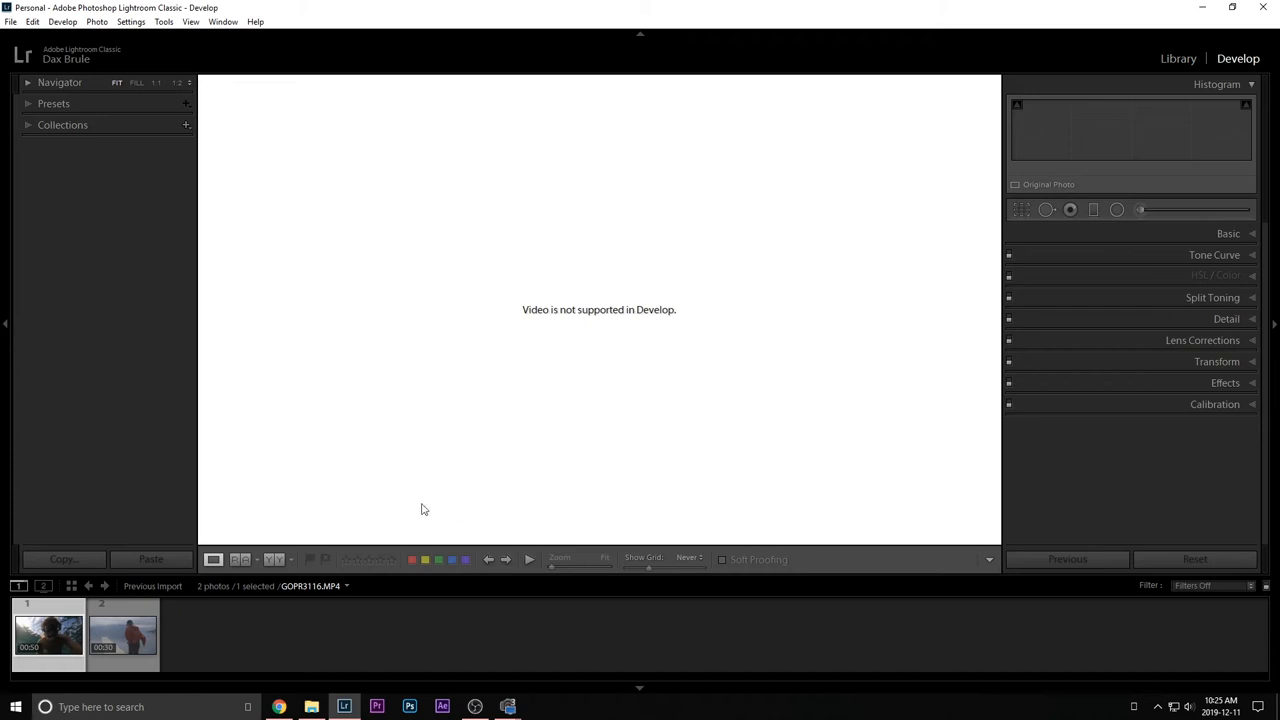
{"action": "left_click", "coordinate": [1178, 58]}
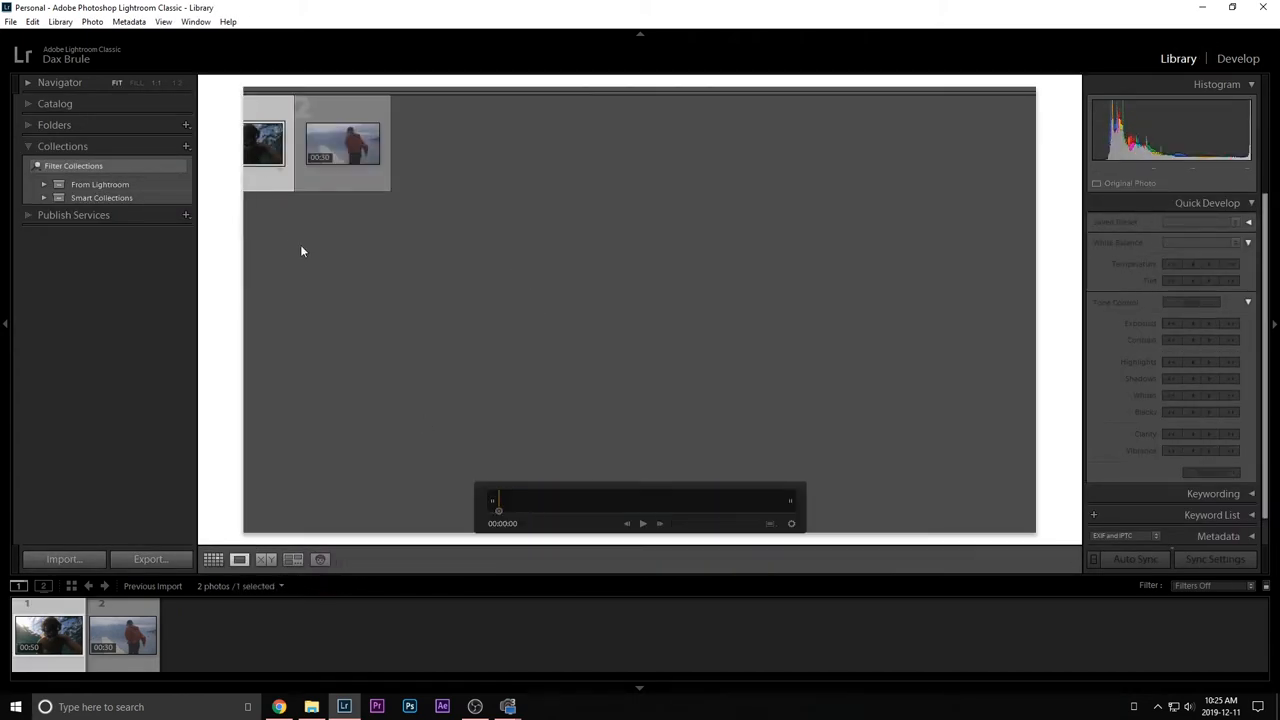
Apply the Film preset to the snorkeling clip and dismiss the video-settings warning permanently.
{"action": "left_click", "coordinate": [213, 559]}
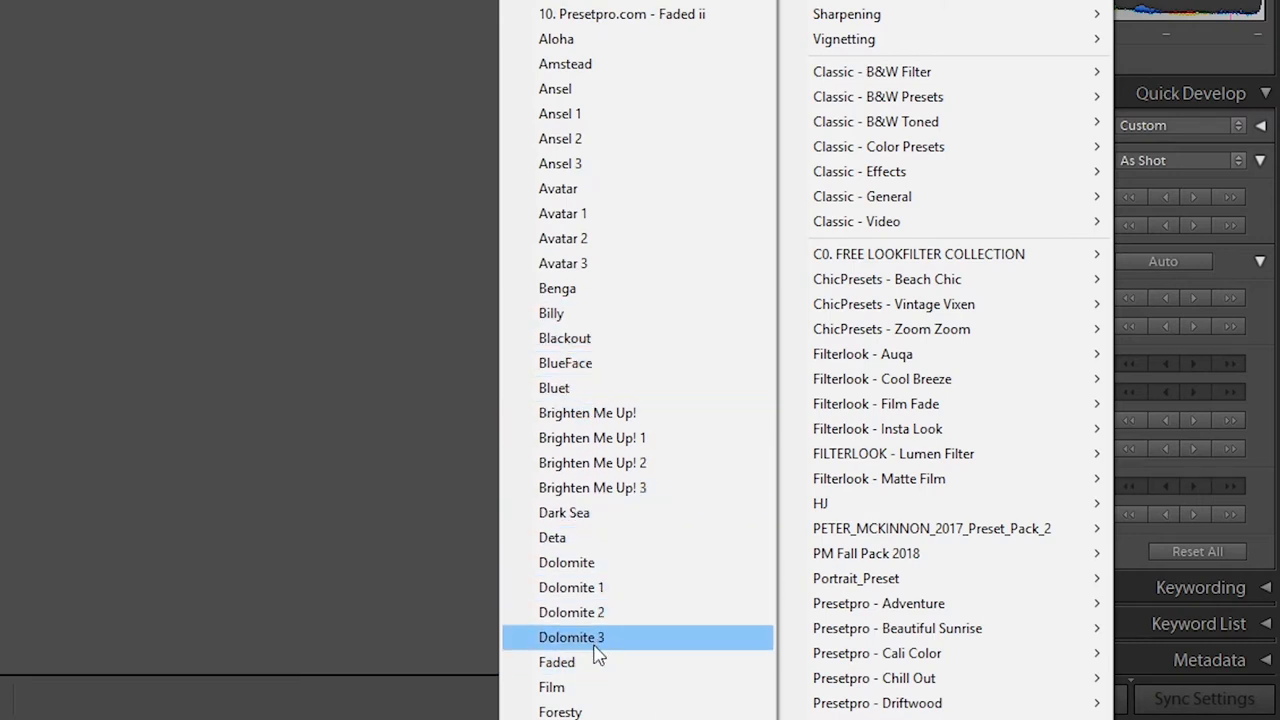
{"action": "left_click", "coordinate": [571, 637]}
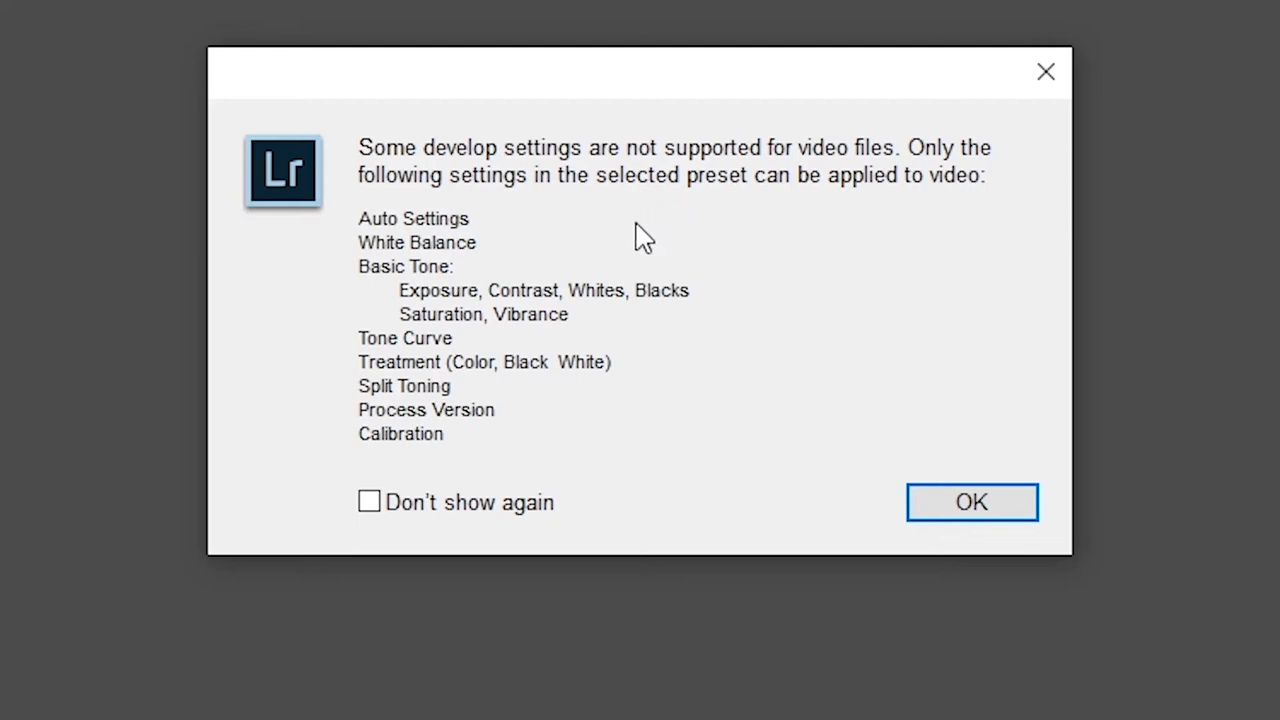
{"action": "mouse_move", "coordinate": [95, 295]}
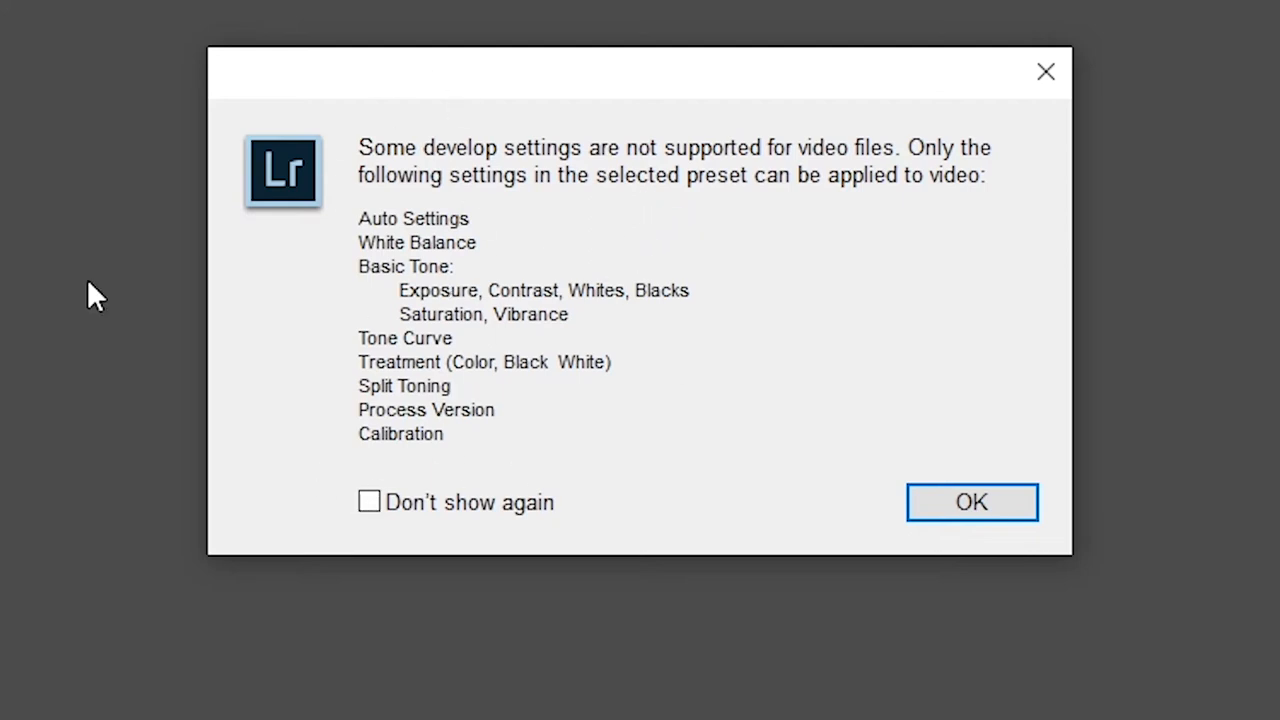
{"action": "mouse_move", "coordinate": [53, 590]}
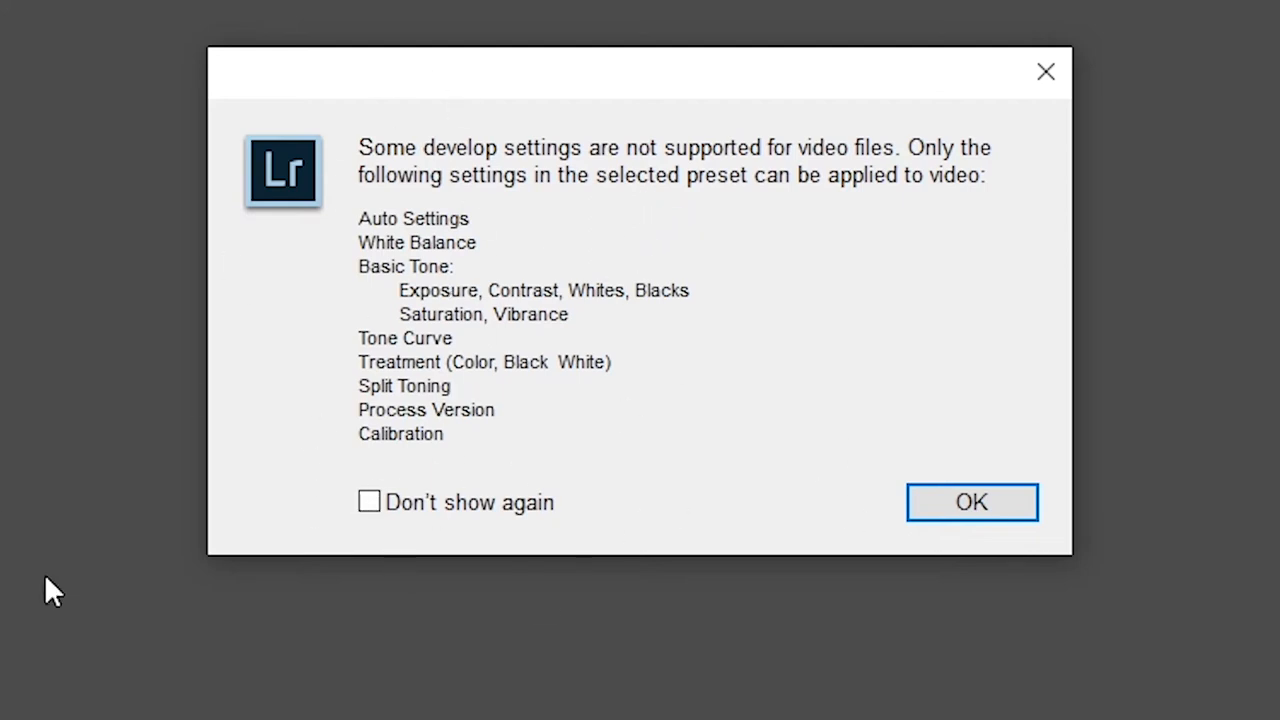
{"action": "mouse_move", "coordinate": [380, 295]}
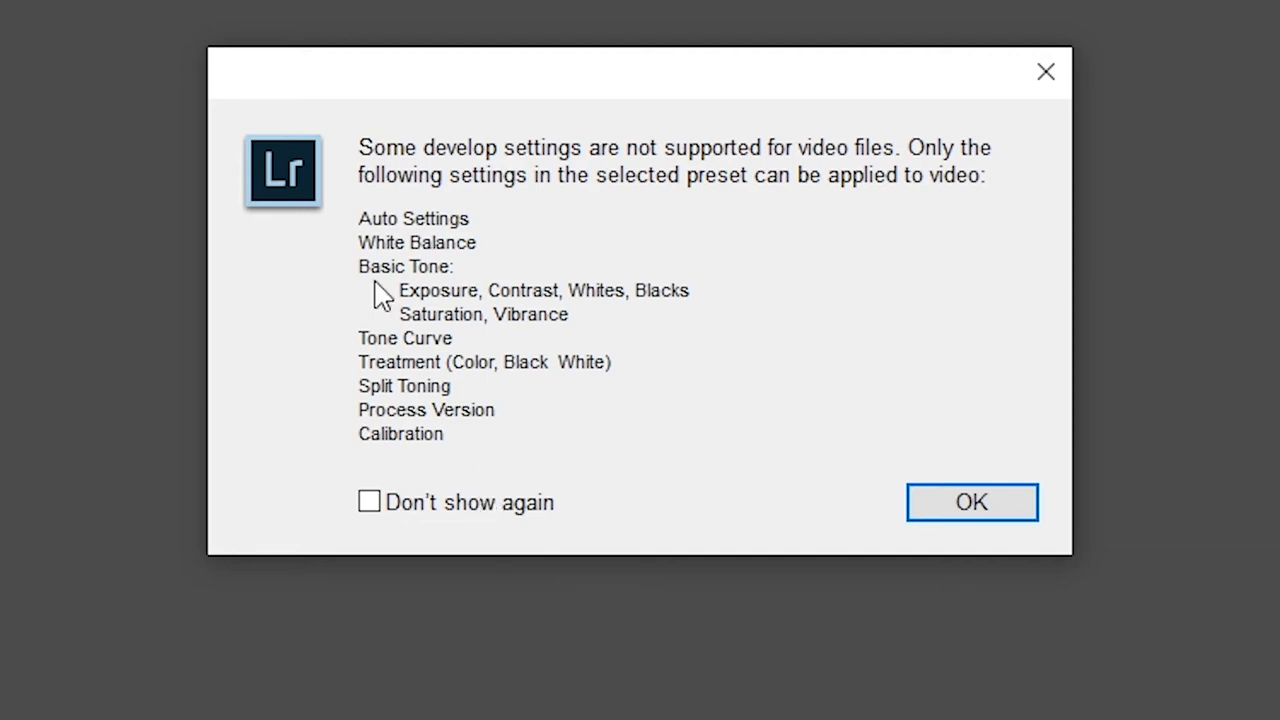
{"action": "mouse_move", "coordinate": [503, 275]}
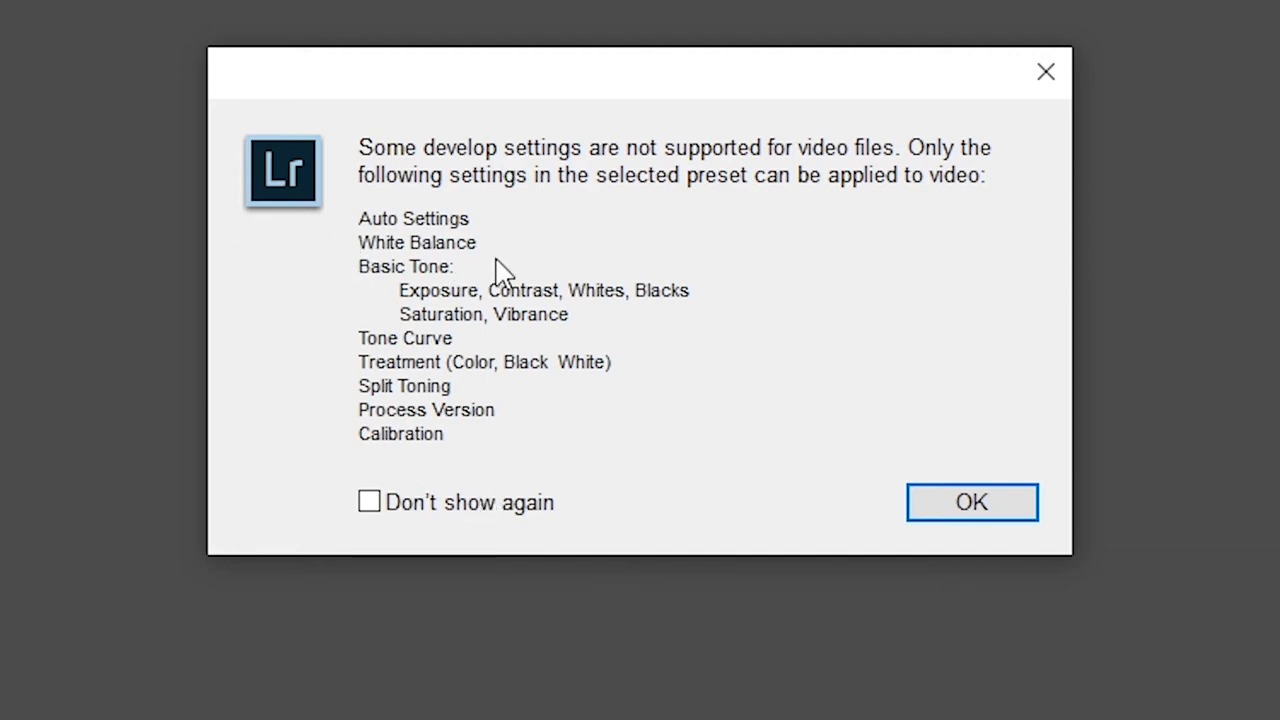
{"action": "left_click", "coordinate": [369, 501]}
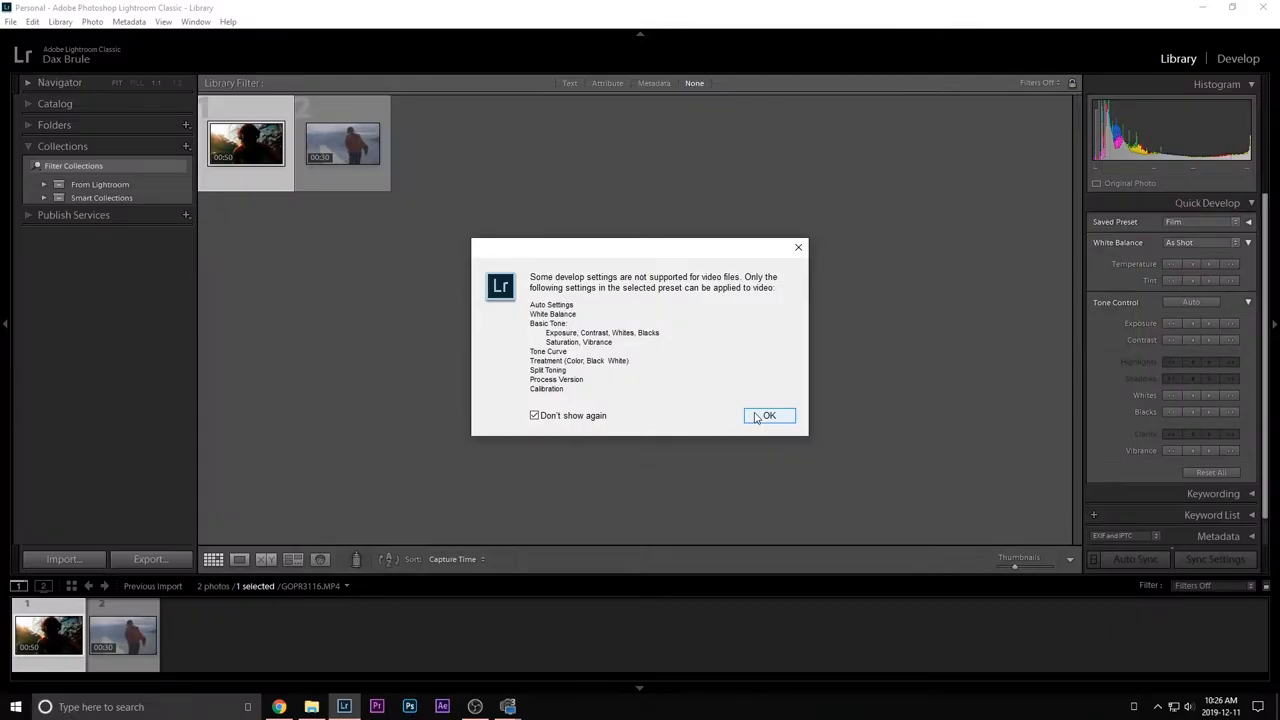
{"action": "left_click", "coordinate": [769, 415]}
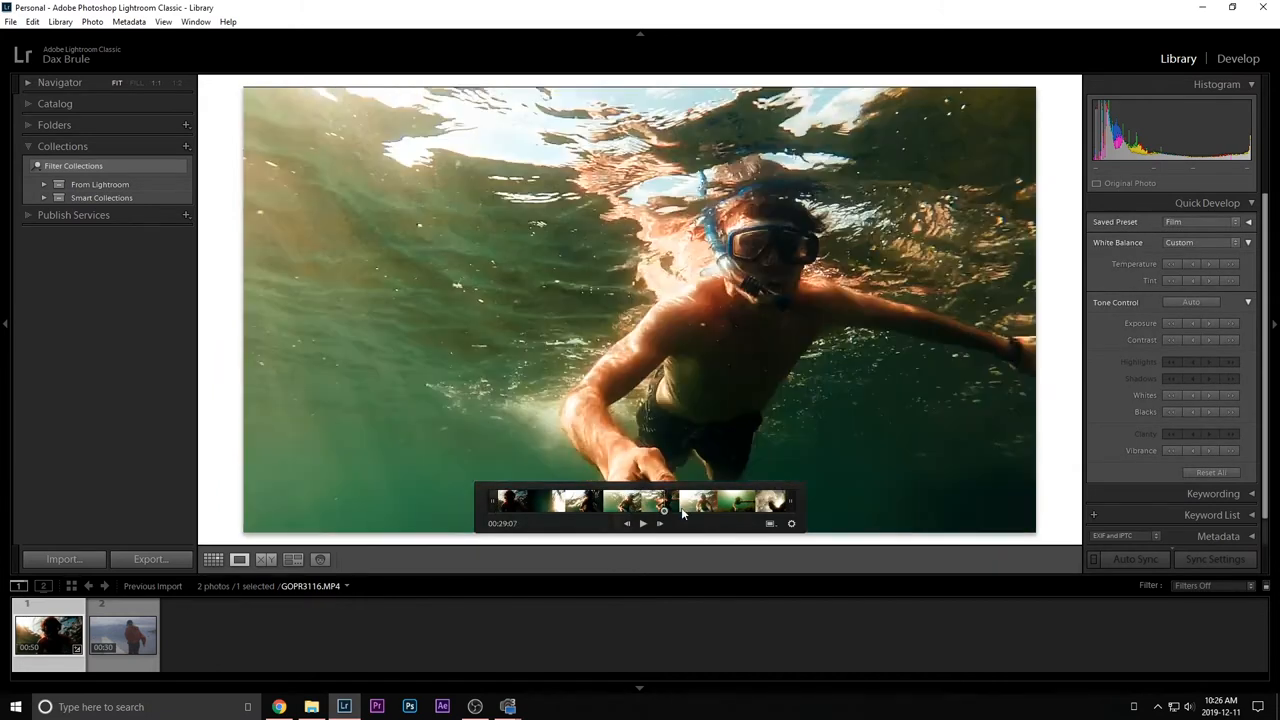
Preview the snorkeling clip, switch it to the Gee preset, then open the pier clip.
{"action": "left_click", "coordinate": [643, 523]}
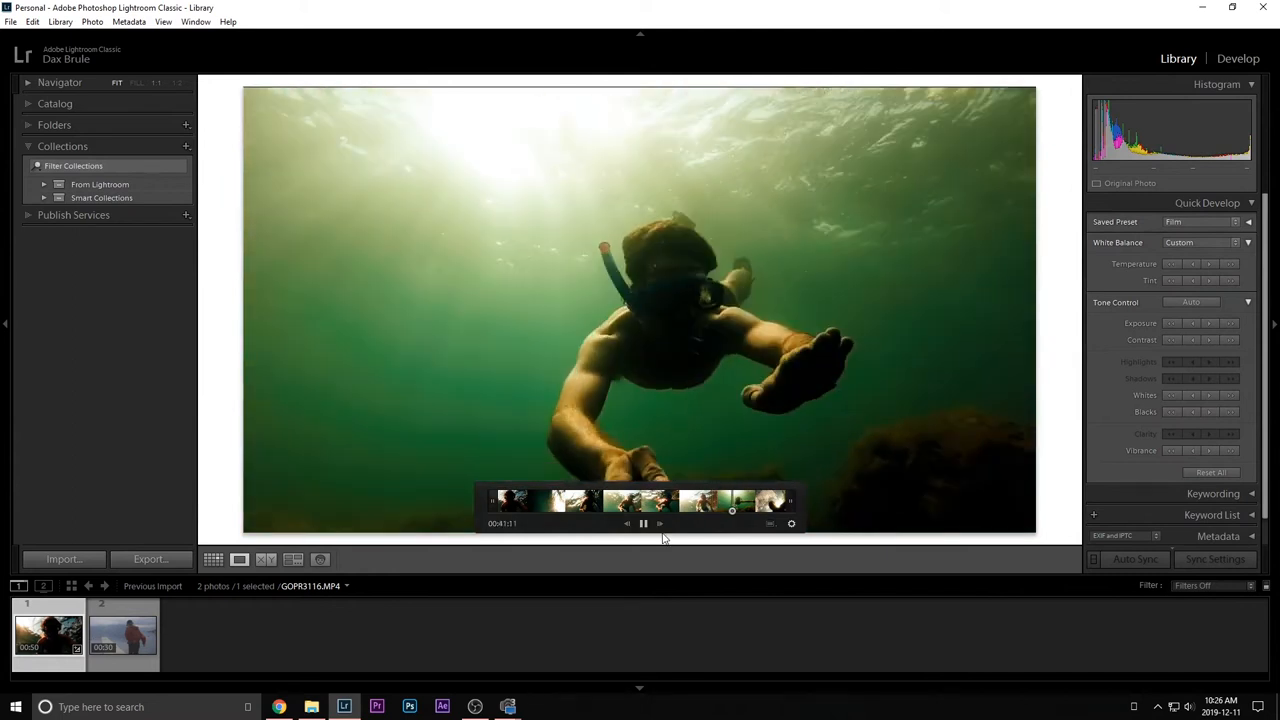
{"action": "left_click", "coordinate": [643, 523]}
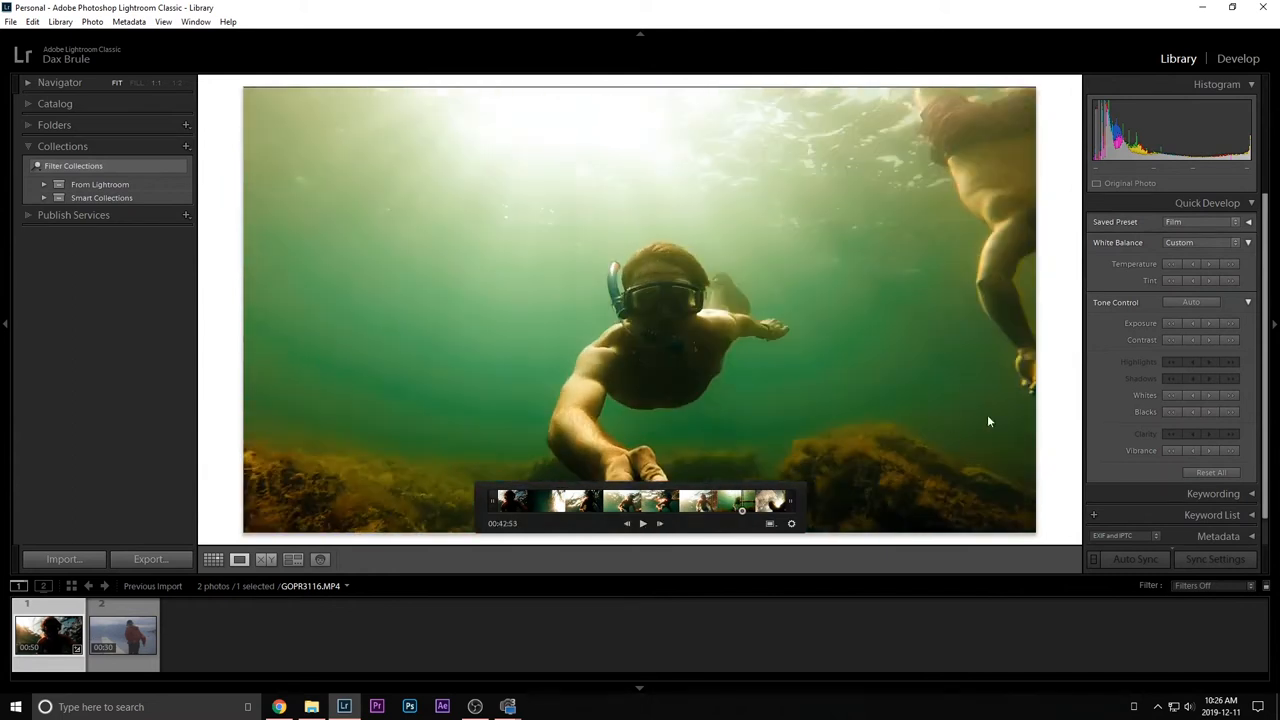
{"action": "left_click", "coordinate": [1248, 221]}
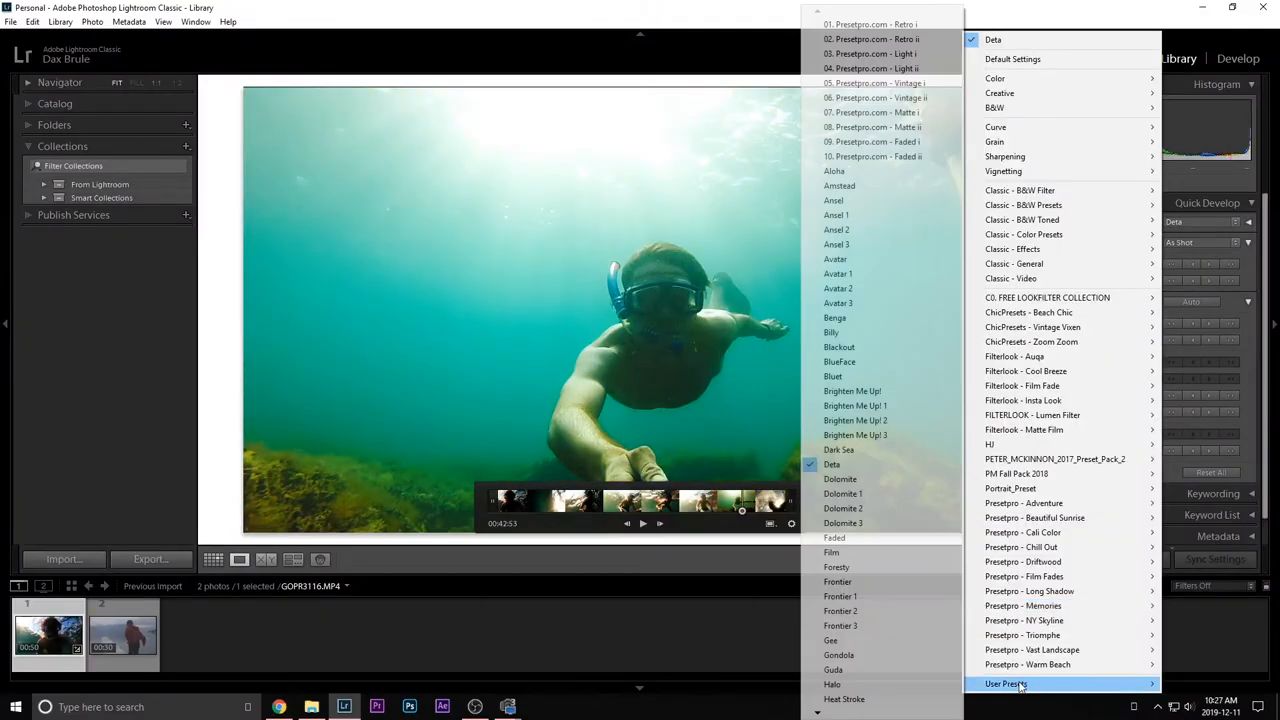
{"action": "left_click", "coordinate": [830, 640]}
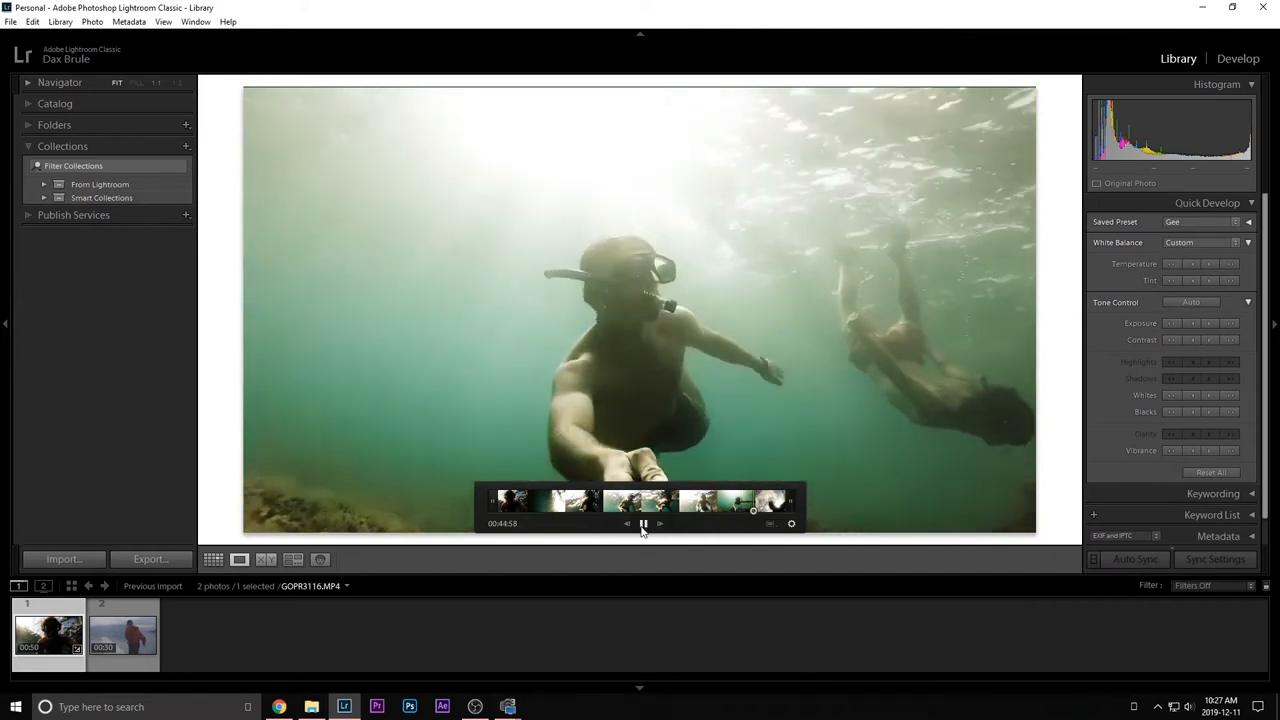
{"action": "left_click", "coordinate": [643, 523]}
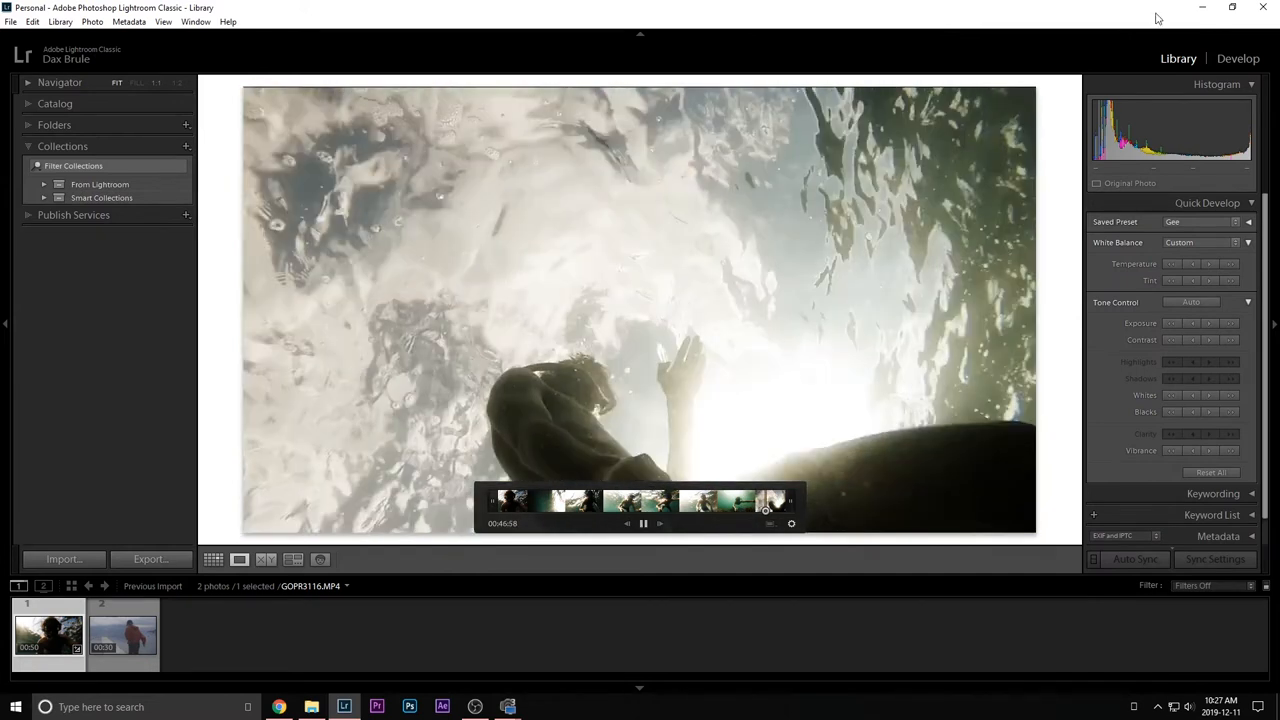
{"action": "left_click", "coordinate": [213, 559]}
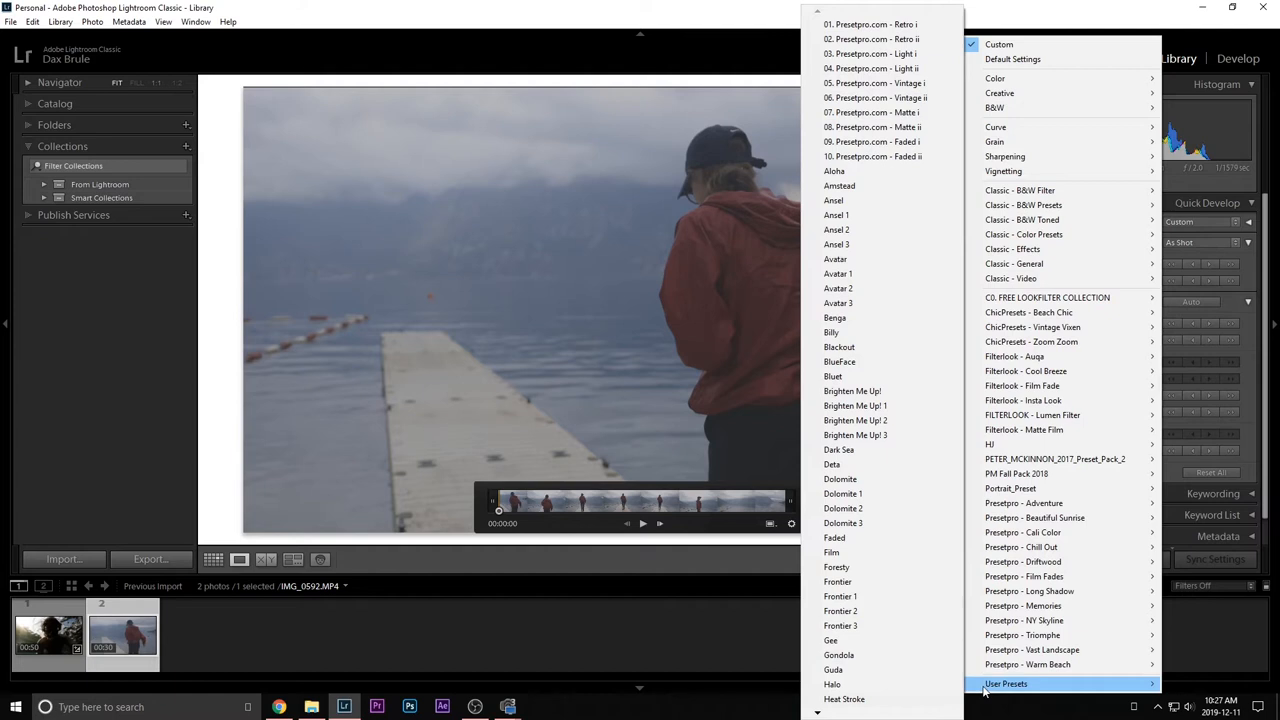
{"action": "mouse_move", "coordinate": [835, 259]}
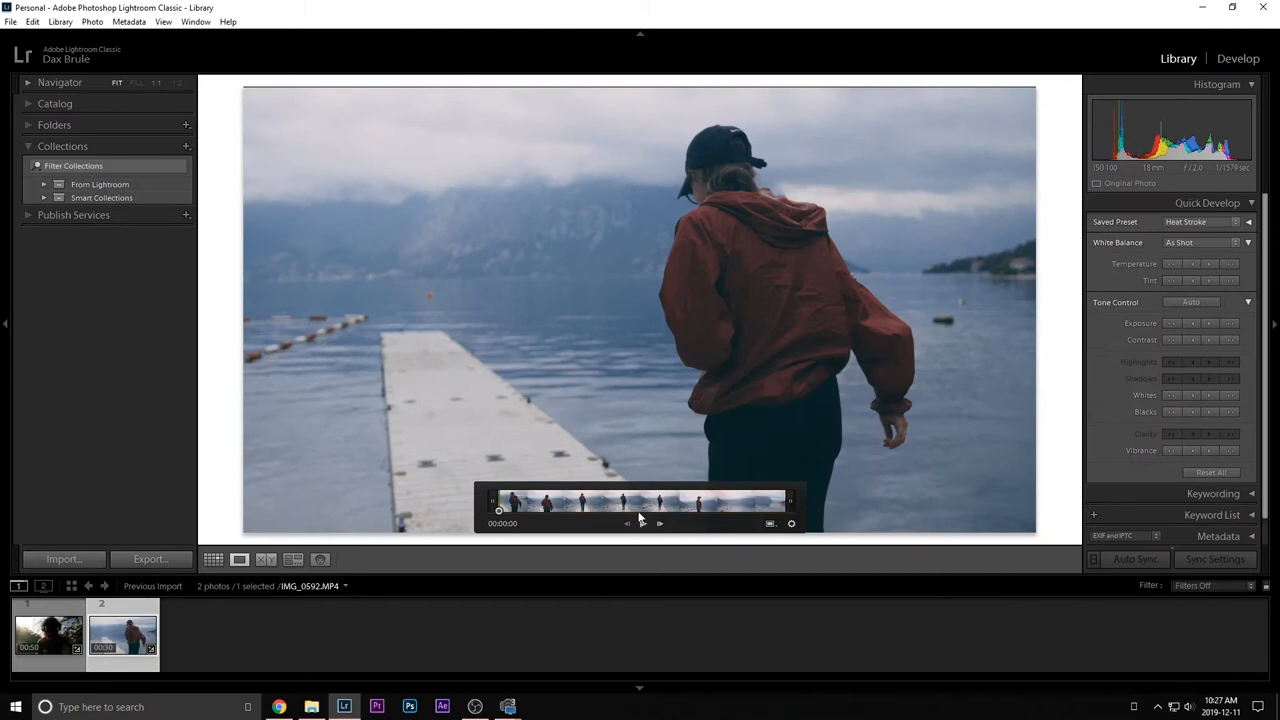
Play the pier clip to preview its Heat Stroke look and open its options.
{"action": "left_click", "coordinate": [659, 523]}
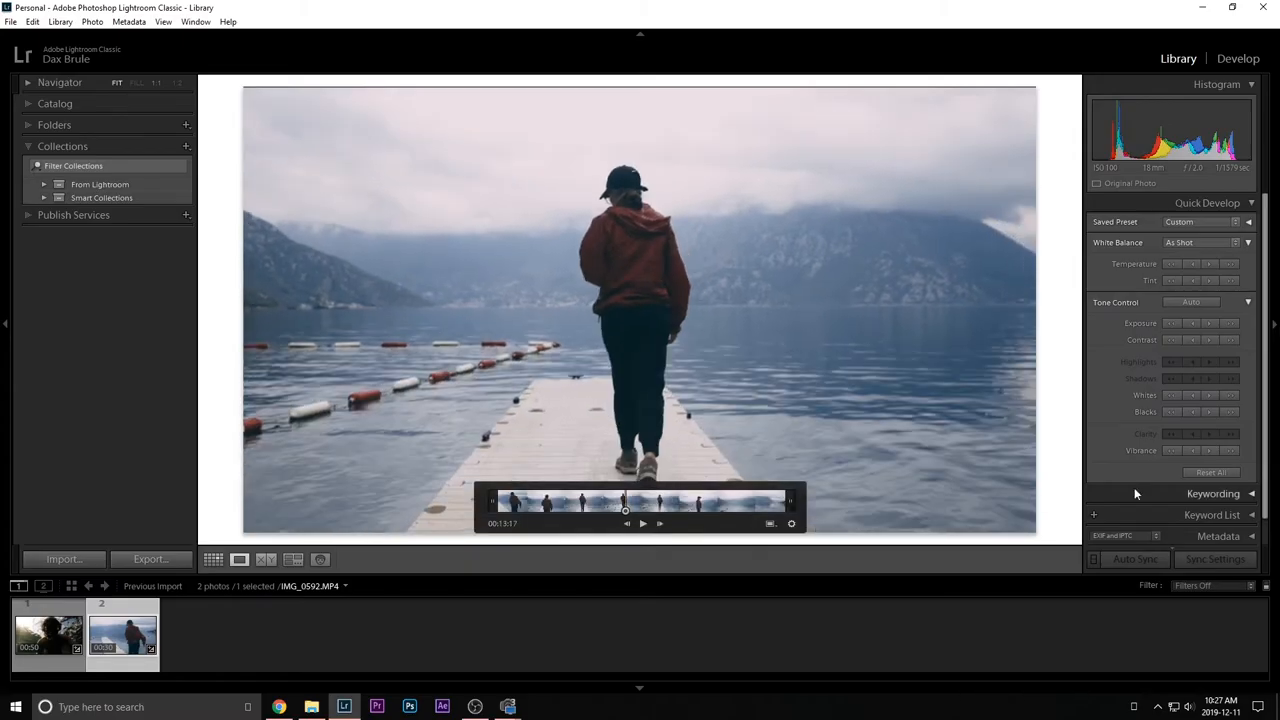
{"action": "right_click", "coordinate": [122, 635]}
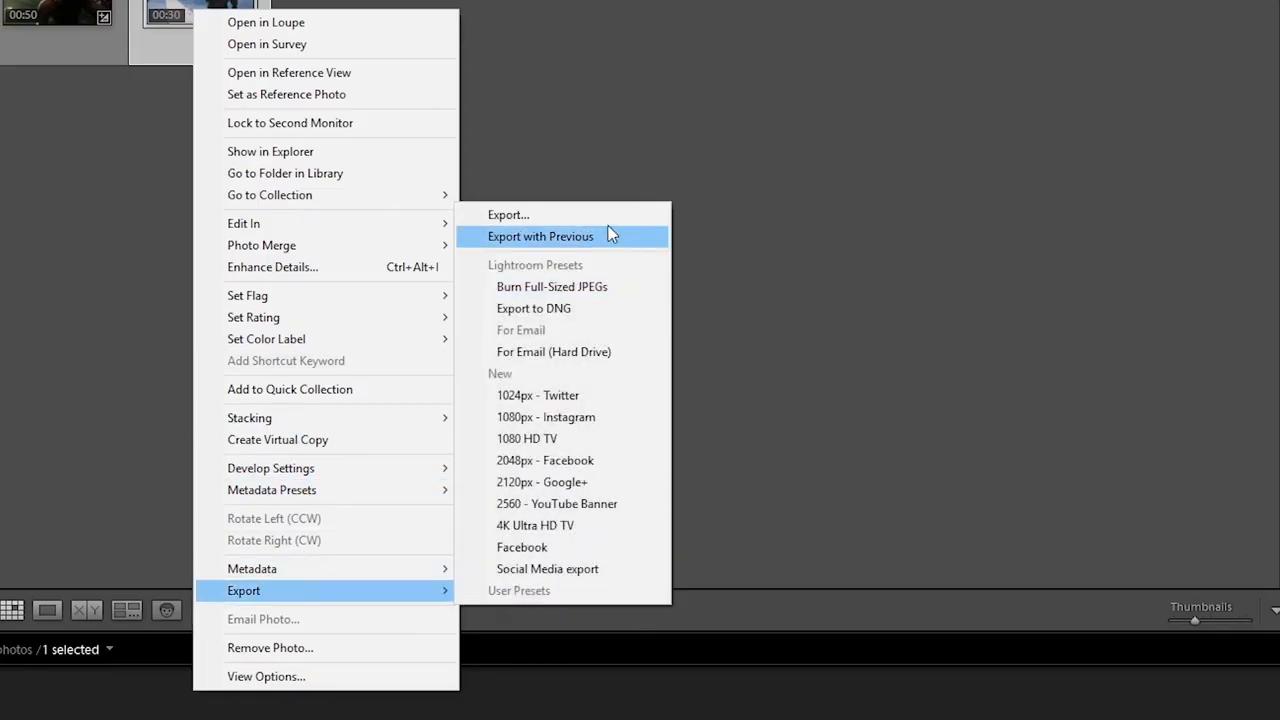
Export the pier clip to the Downloads folder.
{"action": "left_click", "coordinate": [508, 214]}
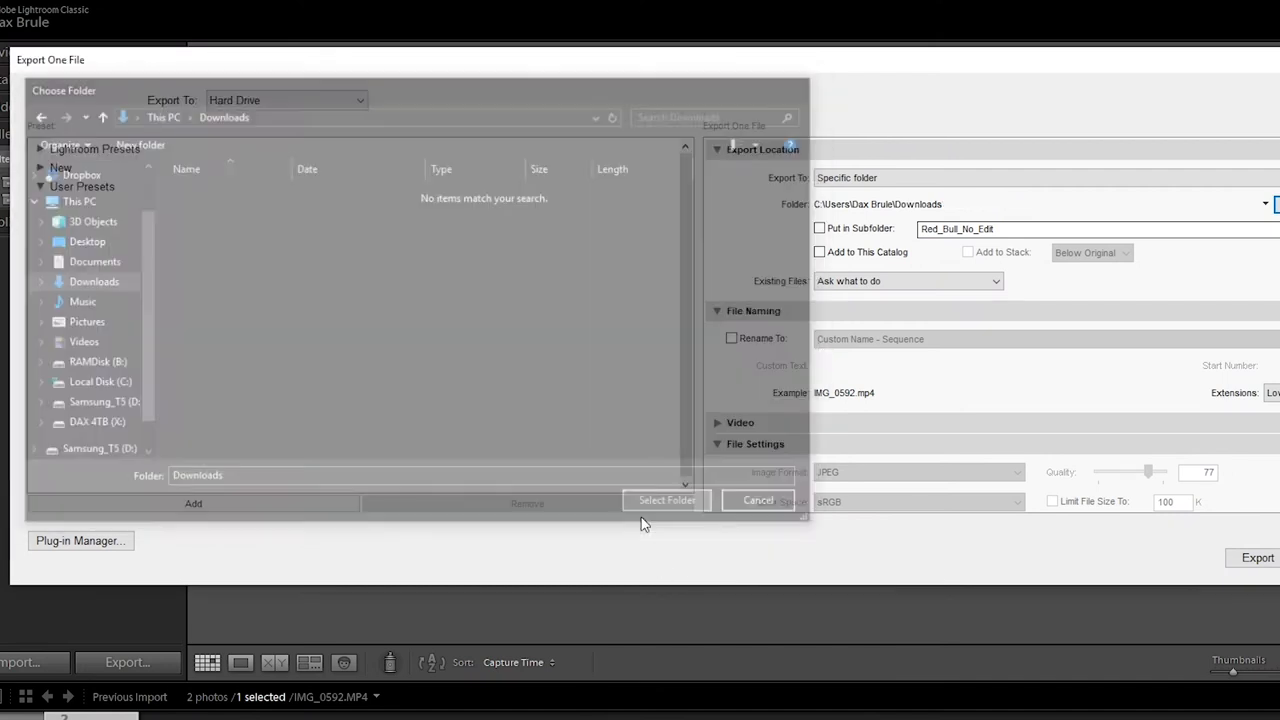
{"action": "left_click", "coordinate": [666, 500]}
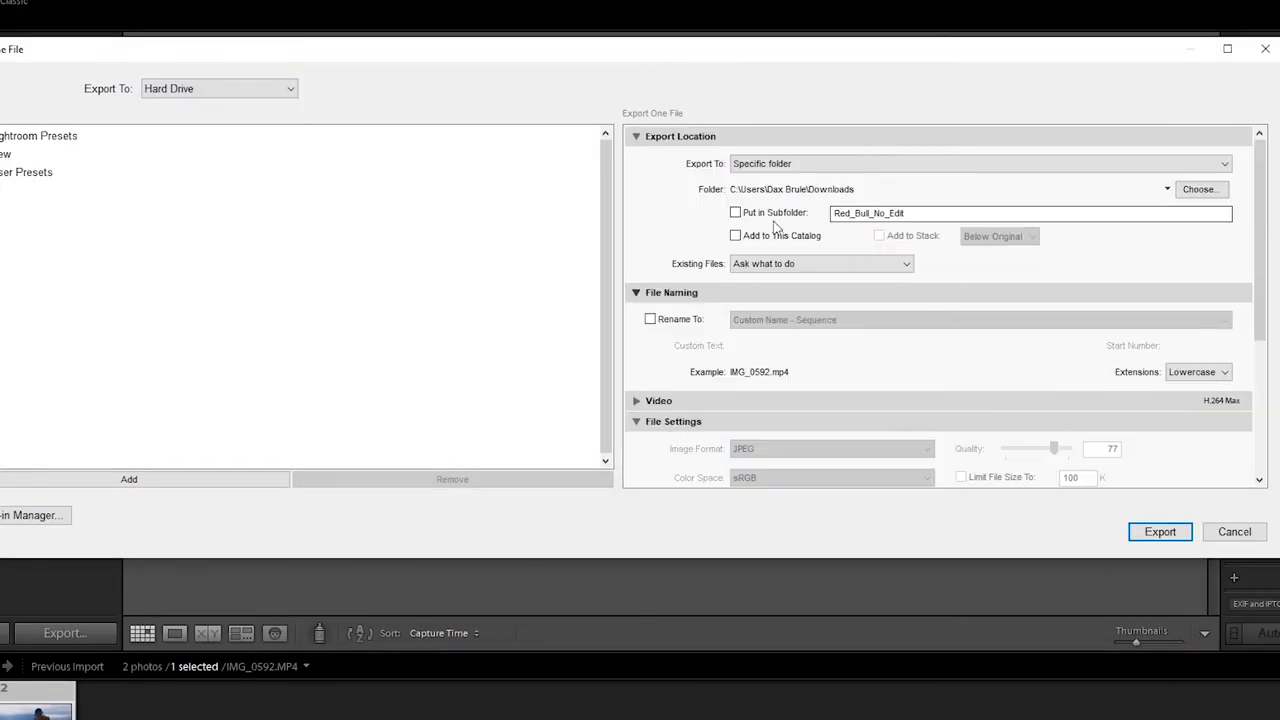
{"action": "left_click", "coordinate": [1160, 531]}
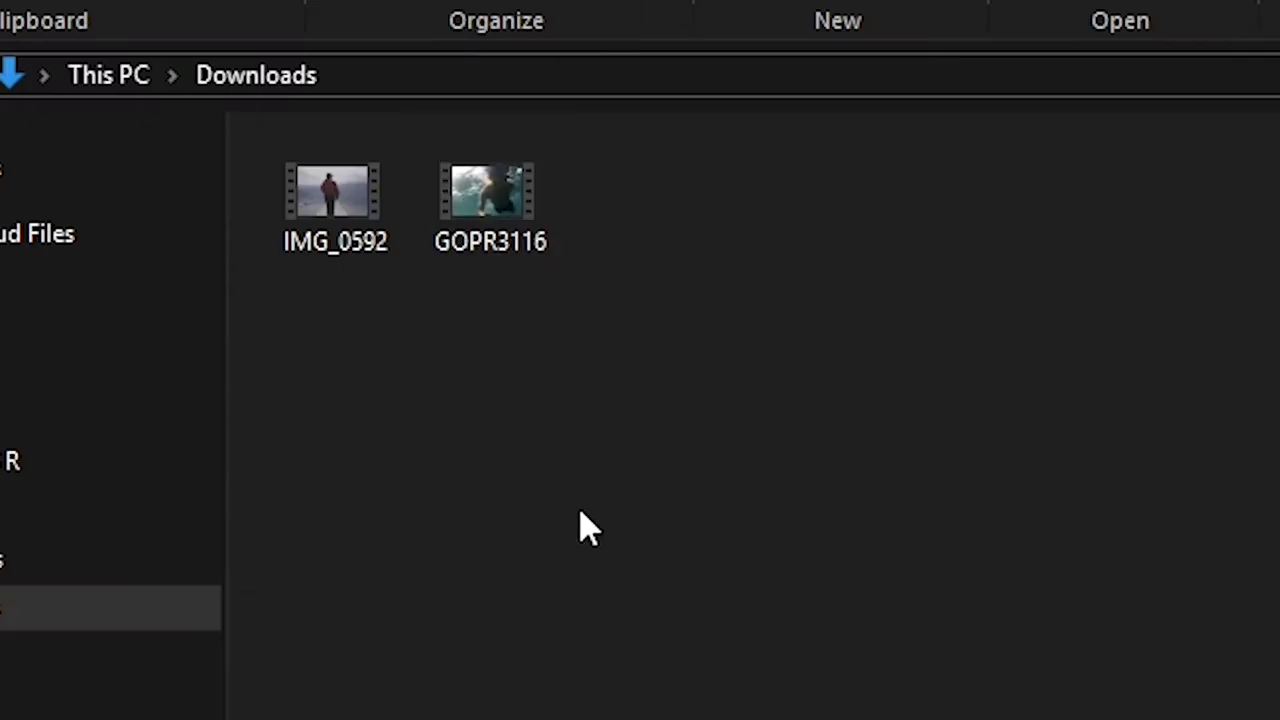
{"action": "mouse_move", "coordinate": [685, 590]}
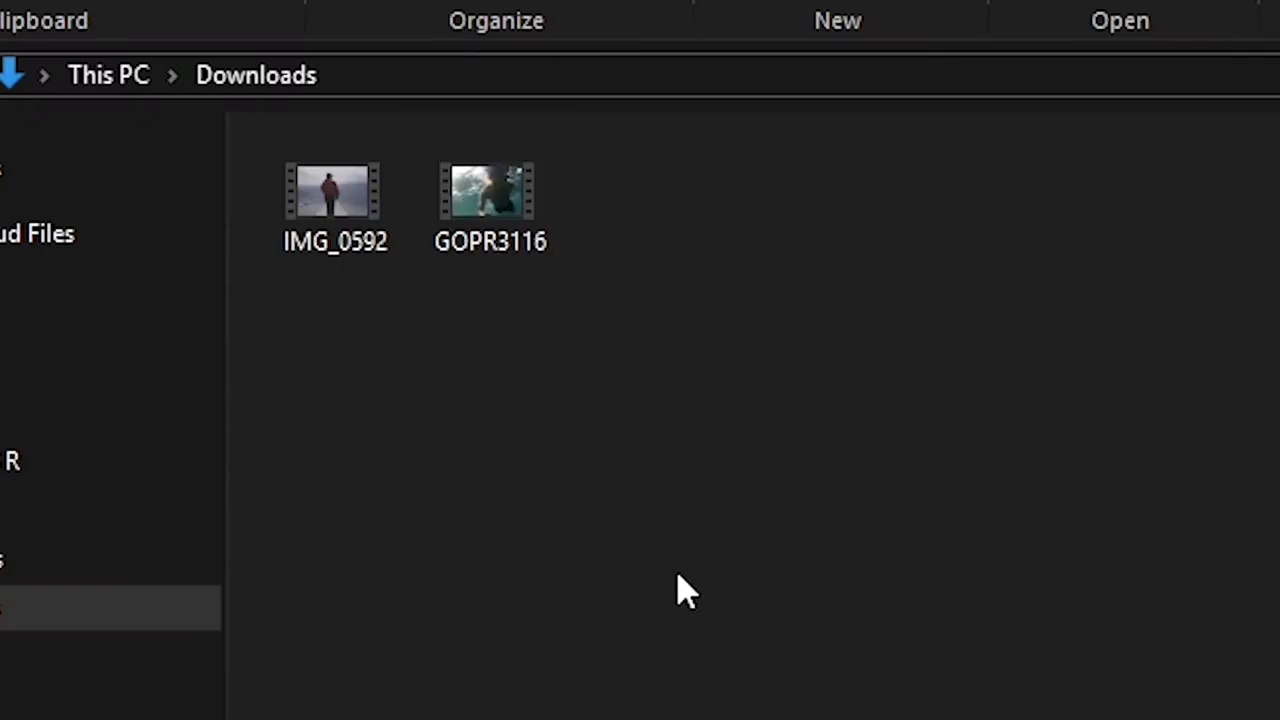